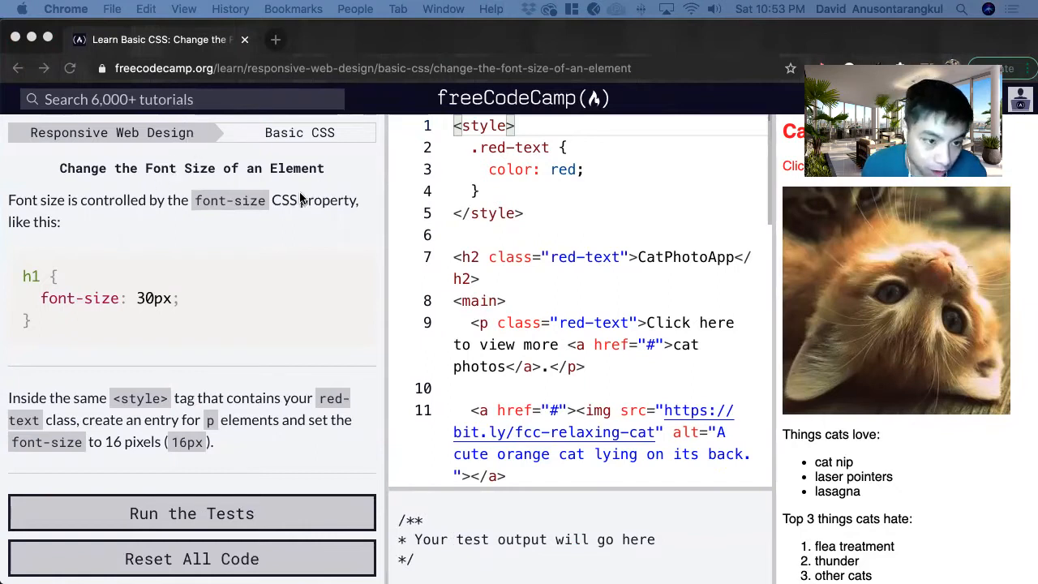
{"action": "mouse_move", "coordinate": [271, 351]}
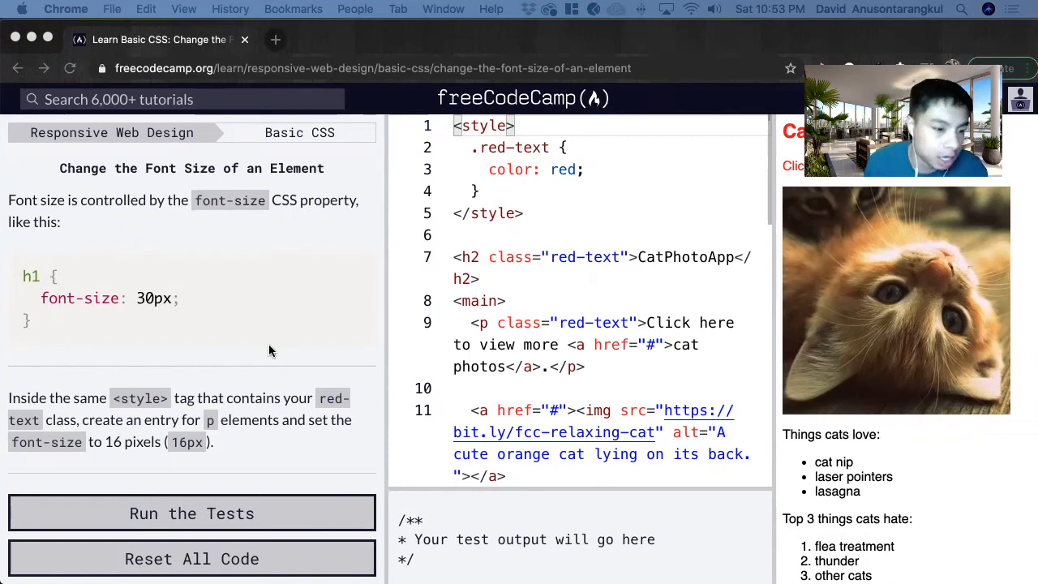
{"action": "mouse_move", "coordinate": [817, 445]}
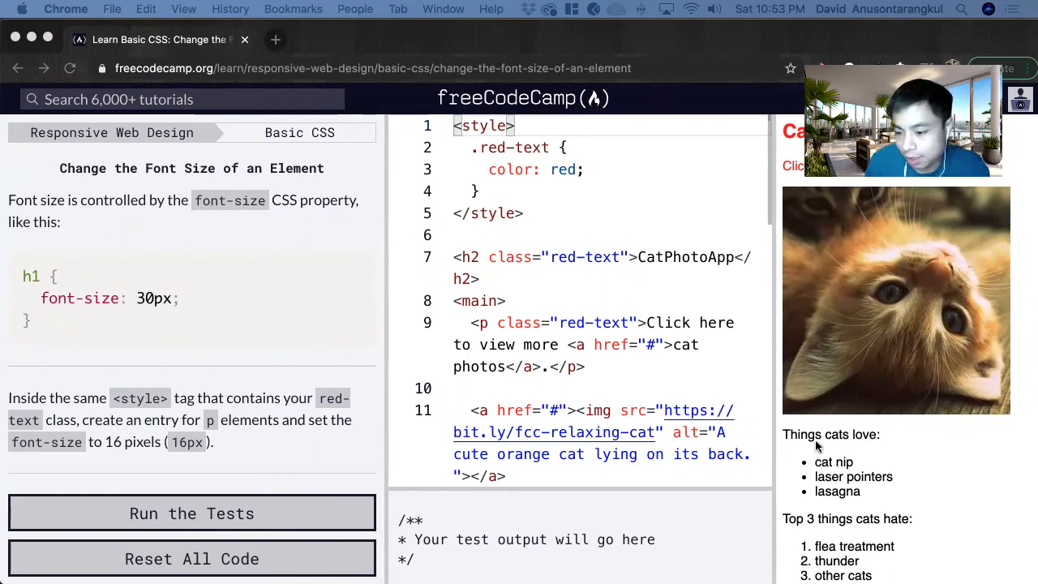
Start a new p selector on a line after the .red-text rule in the style block.
{"action": "scroll", "scroll_direction": "down", "scroll_amount": 3}
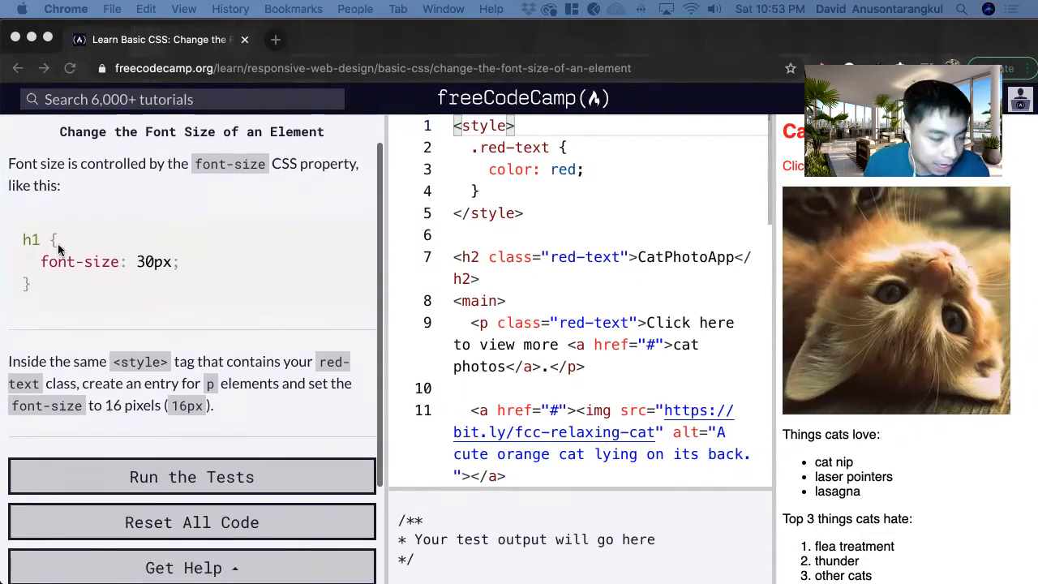
{"action": "mouse_move", "coordinate": [199, 261]}
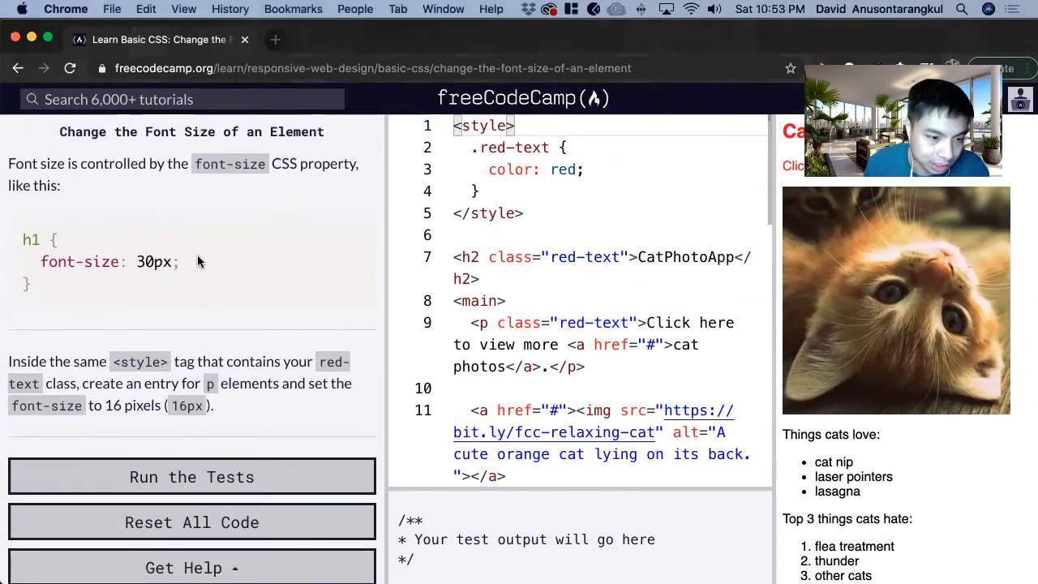
{"action": "mouse_move", "coordinate": [157, 270]}
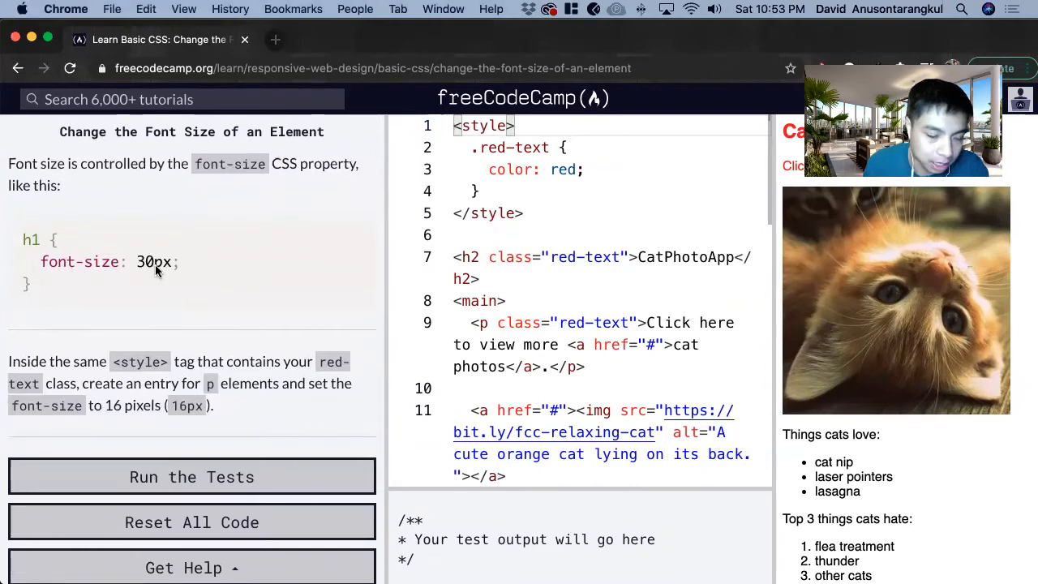
{"action": "mouse_move", "coordinate": [224, 308]}
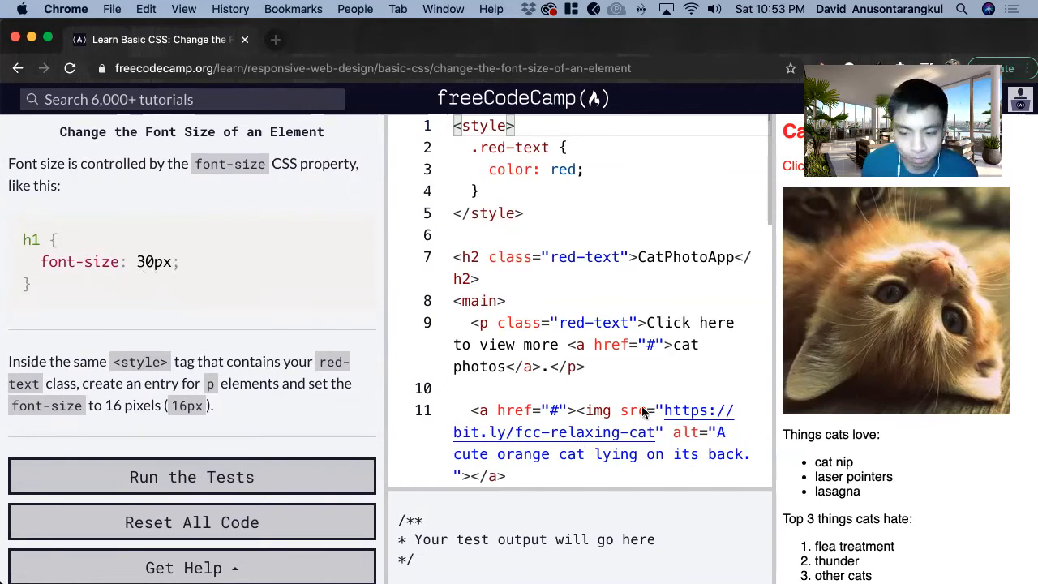
{"action": "scroll", "scroll_direction": "down", "scroll_amount": 3}
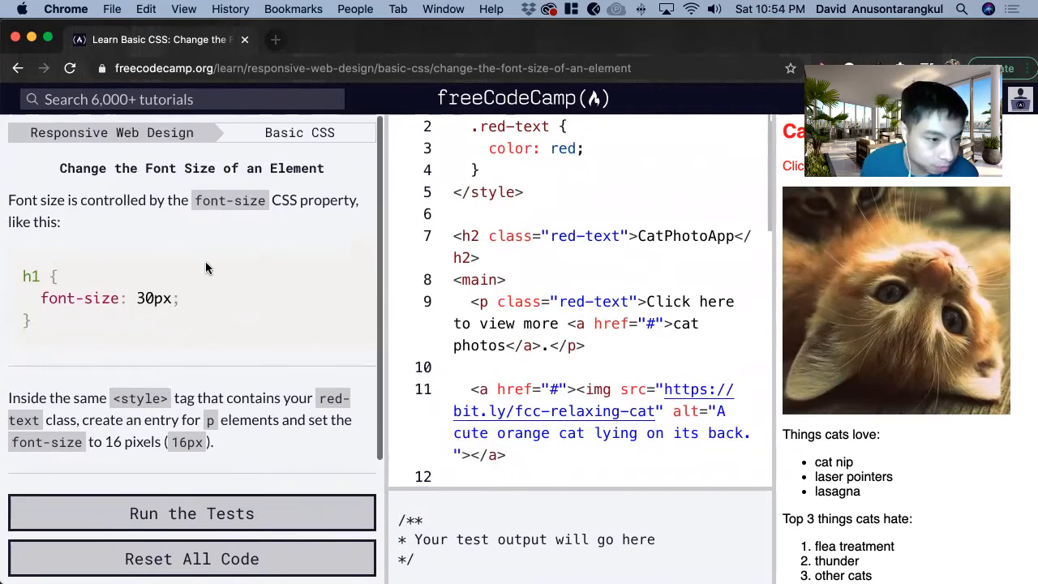
{"action": "scroll", "scroll_direction": "down", "scroll_amount": 3}
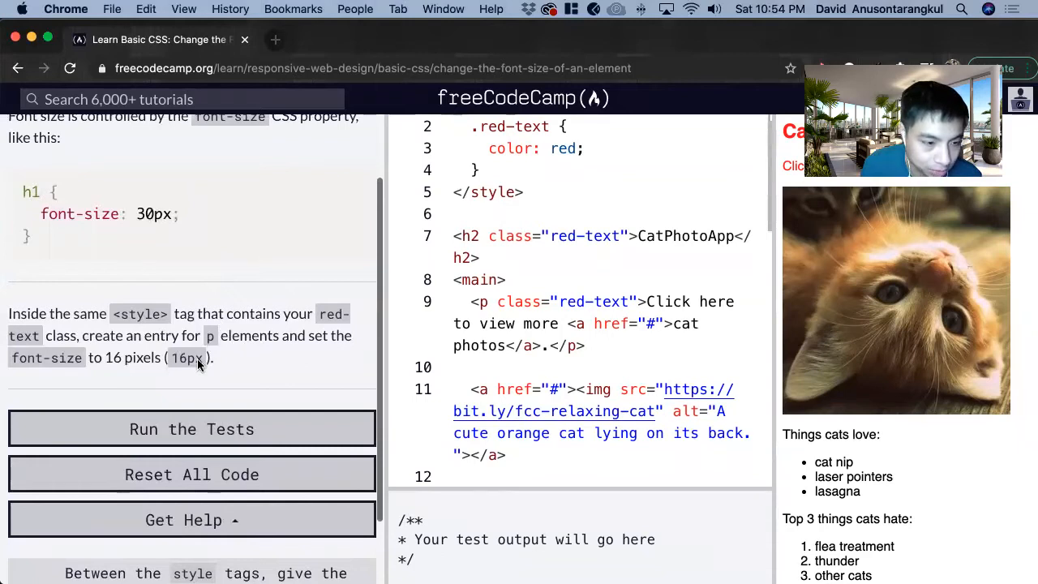
{"action": "mouse_move", "coordinate": [300, 340]}
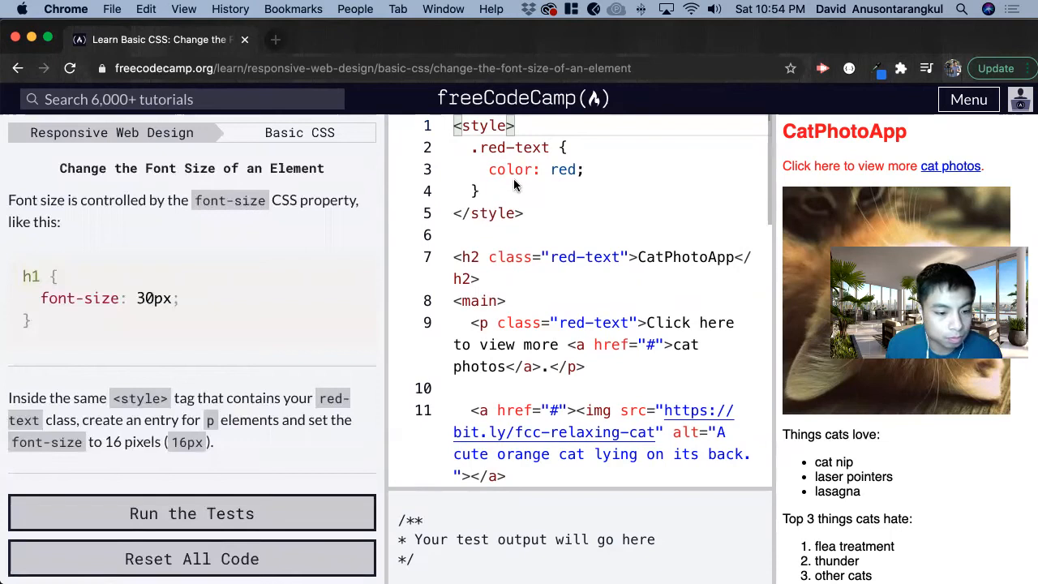
{"action": "left_click", "coordinate": [477, 189]}
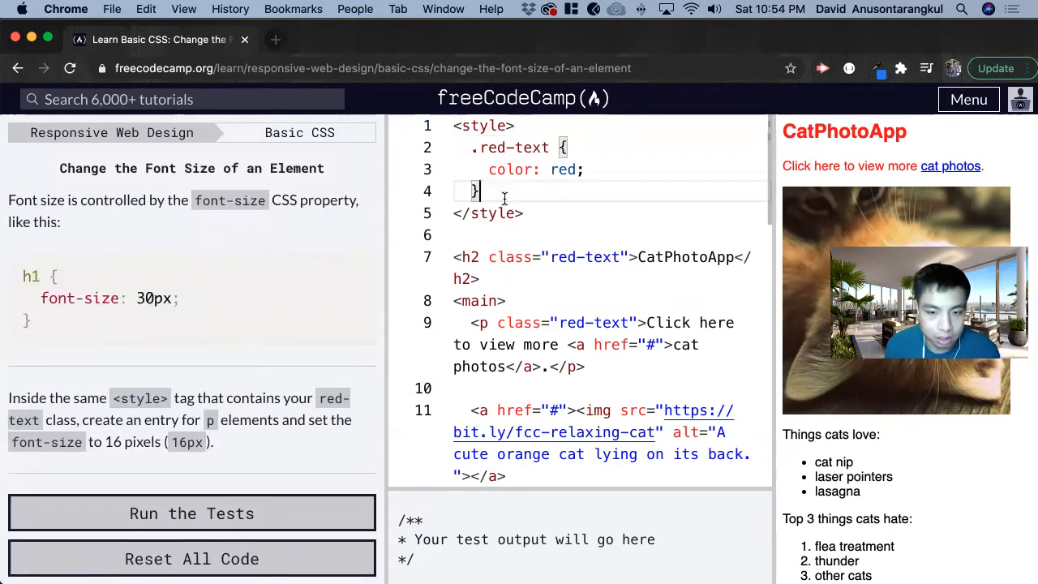
{"action": "key", "text": "enter"}
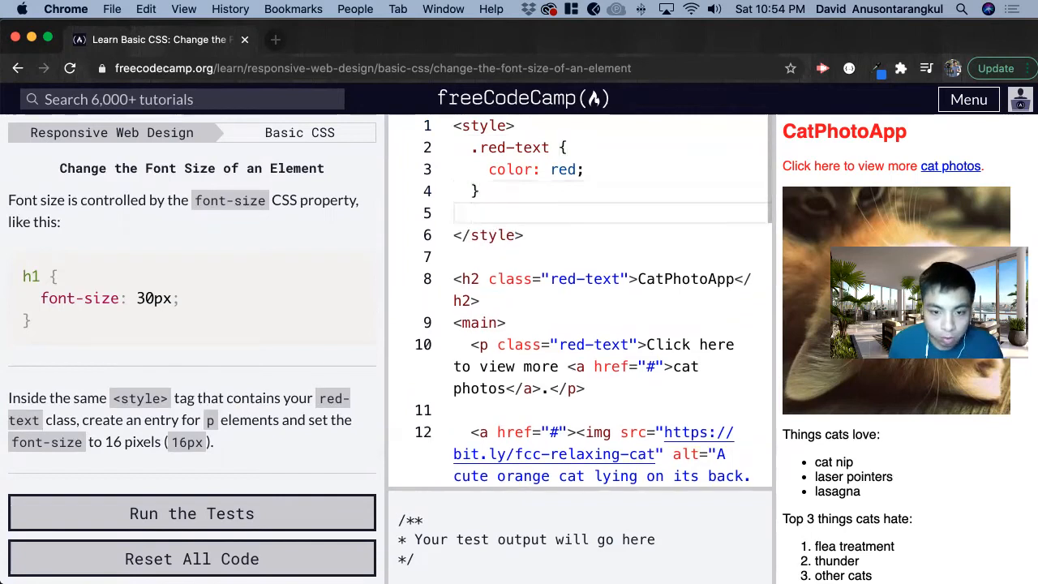
{"action": "type", "text": "<"}
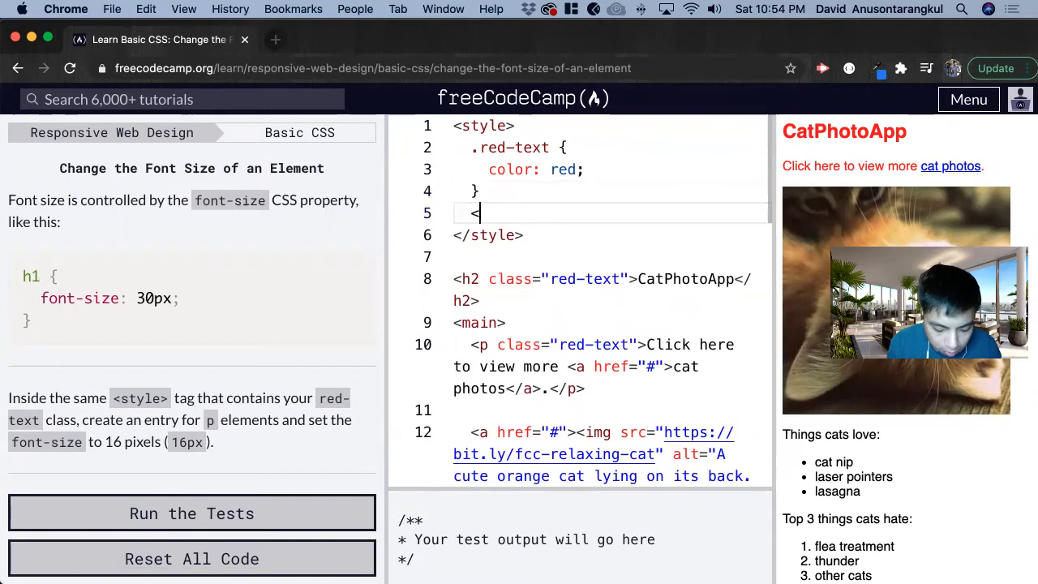
{"action": "type", "text": "p"}
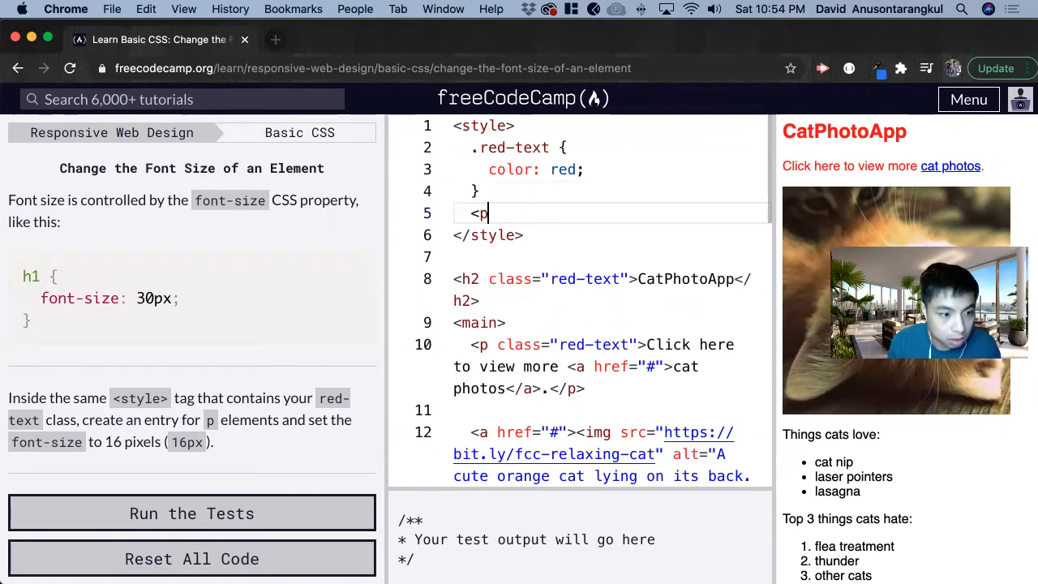
{"action": "key", "text": "Backspace"}
{"action": "type", "text": " {"}
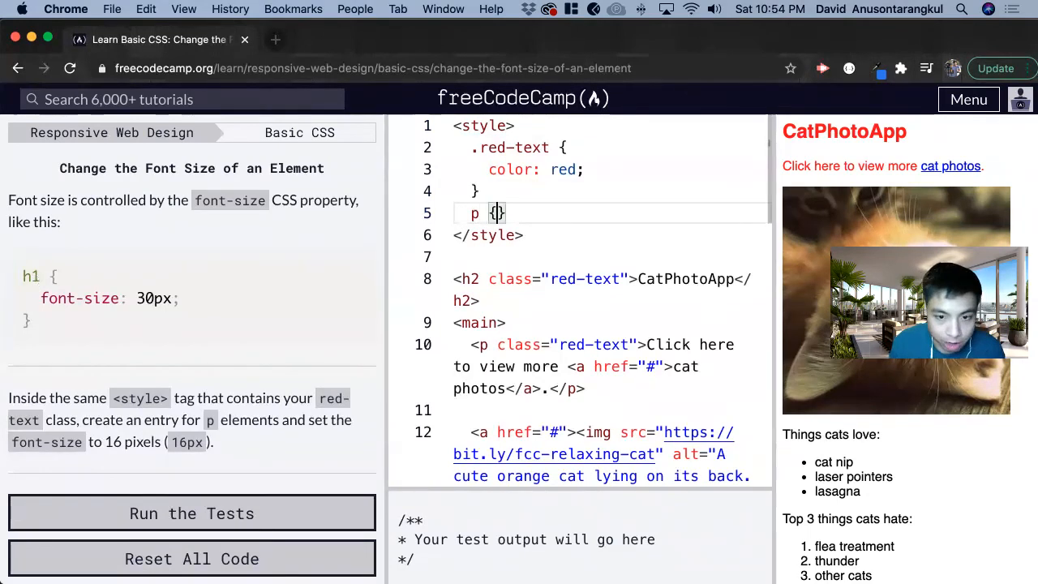
Give the p rule font-size: 16px; and run the challenge tests.
{"action": "type", "text": "font"}
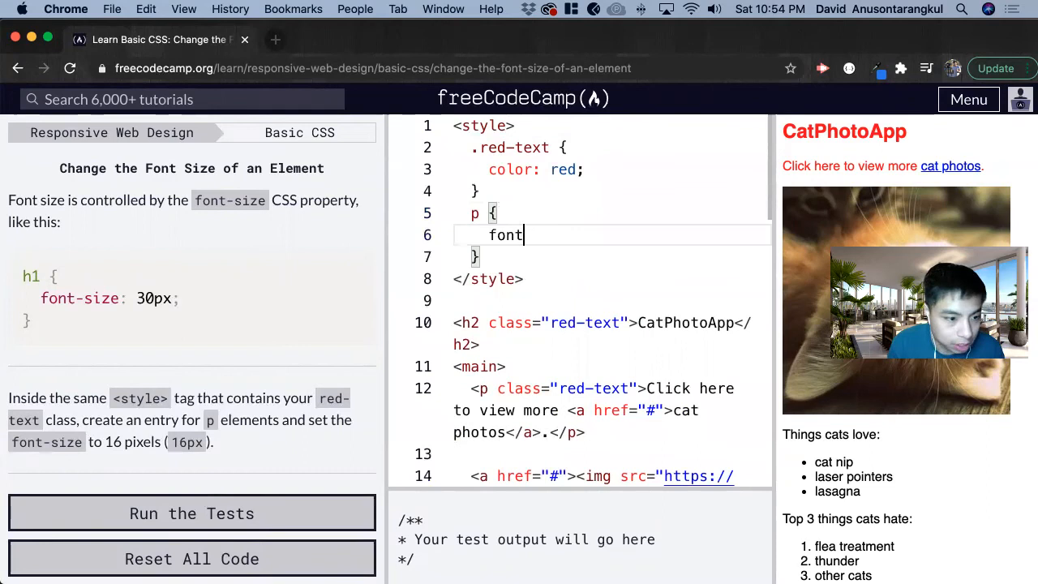
{"action": "type", "text": "-size"}
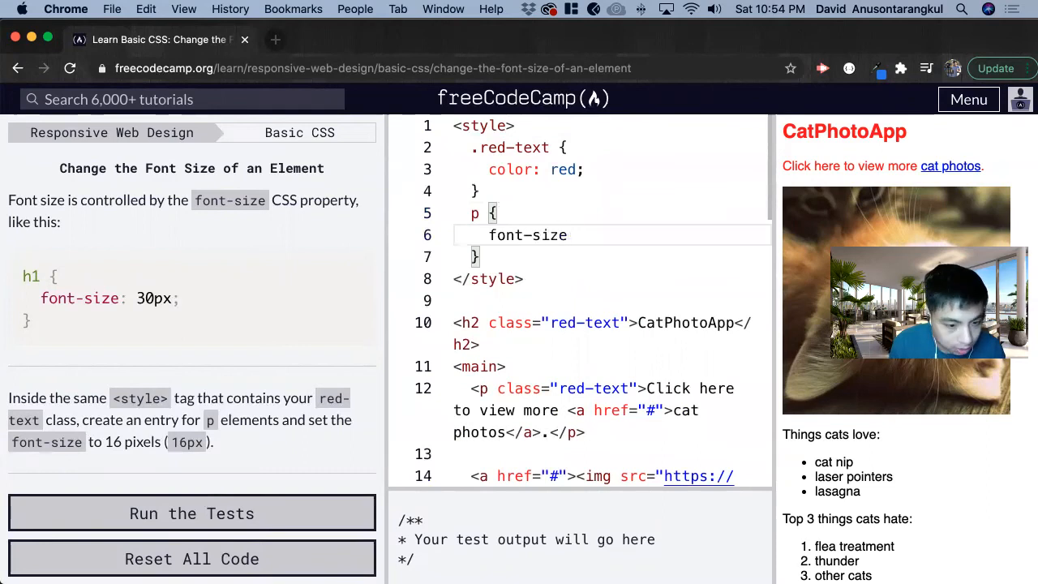
{"action": "type", "text": ": 16px"}
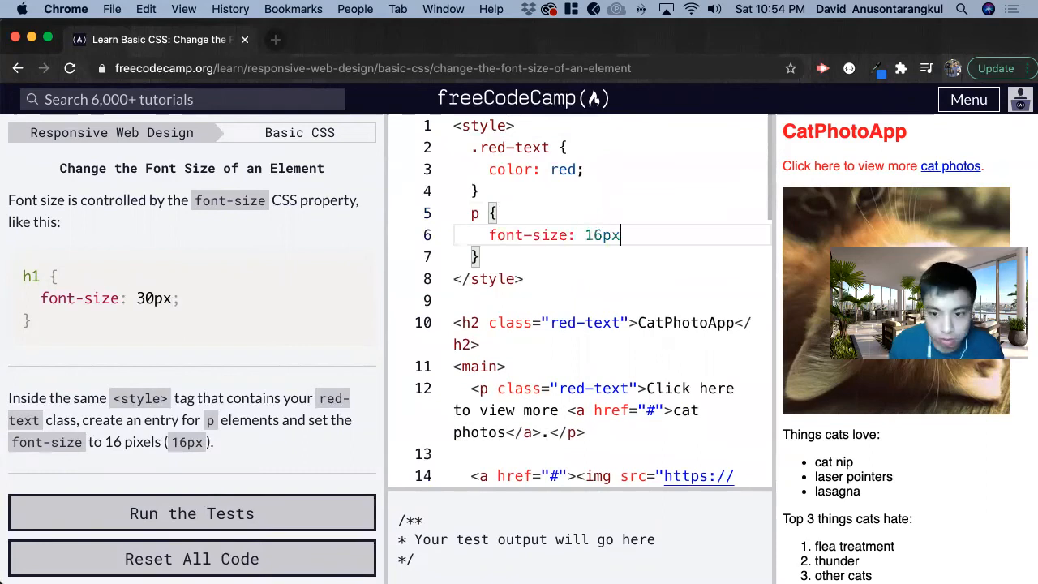
{"action": "type", "text": ";"}
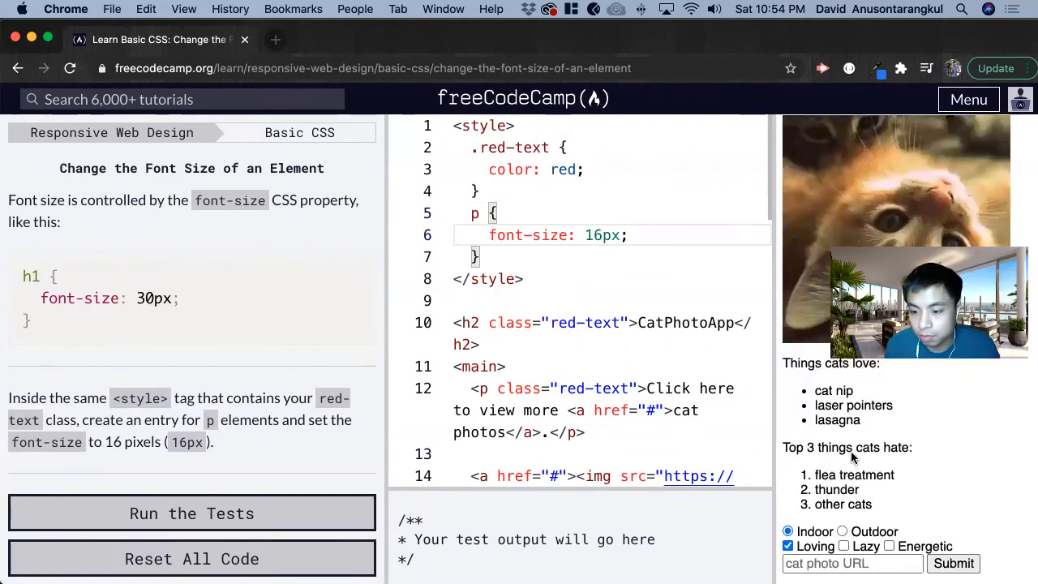
{"action": "left_click", "coordinate": [191, 512]}
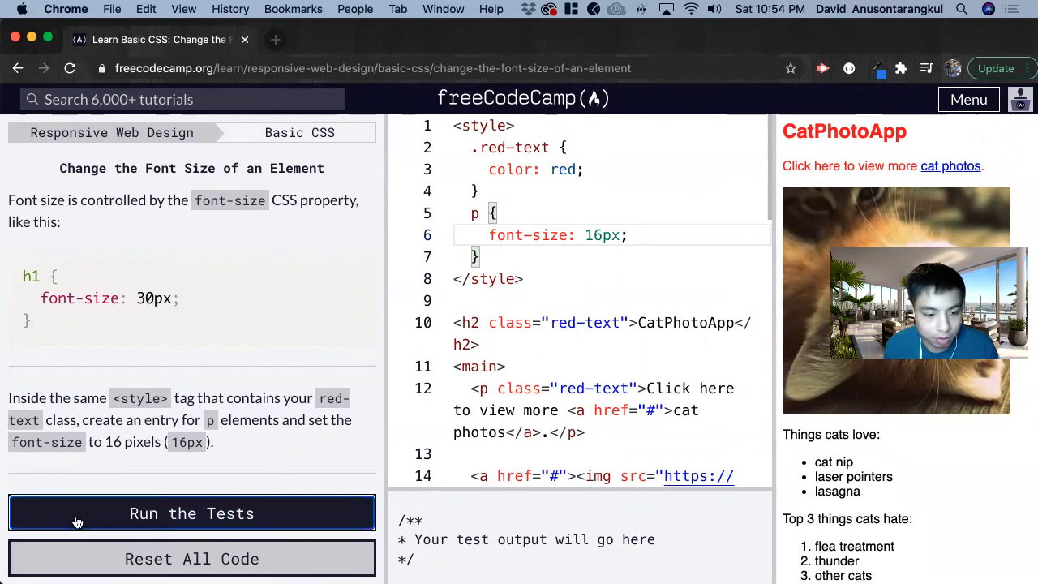
{"action": "left_click", "coordinate": [192, 512]}
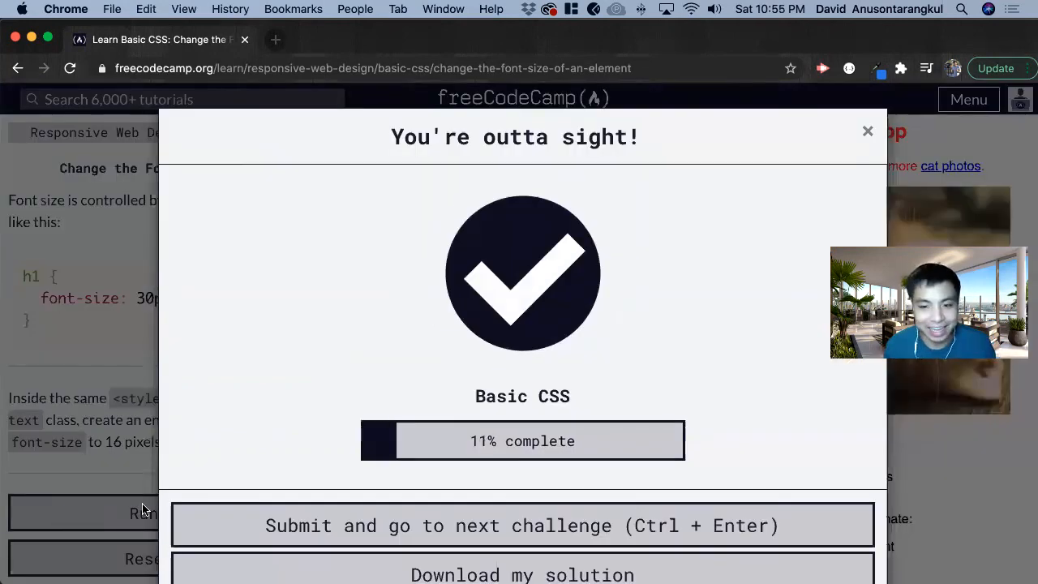